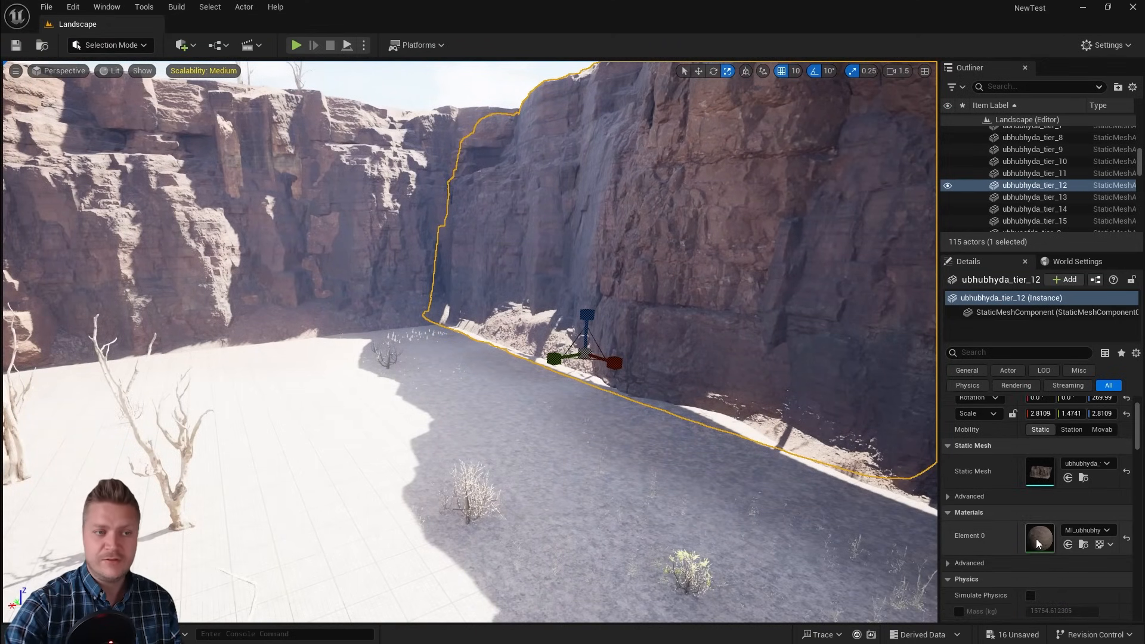
Step: Open the cliff mesh's material instance MI_ubhubhyda to reveal its parent M_MS_Base
double_click(1039, 538)
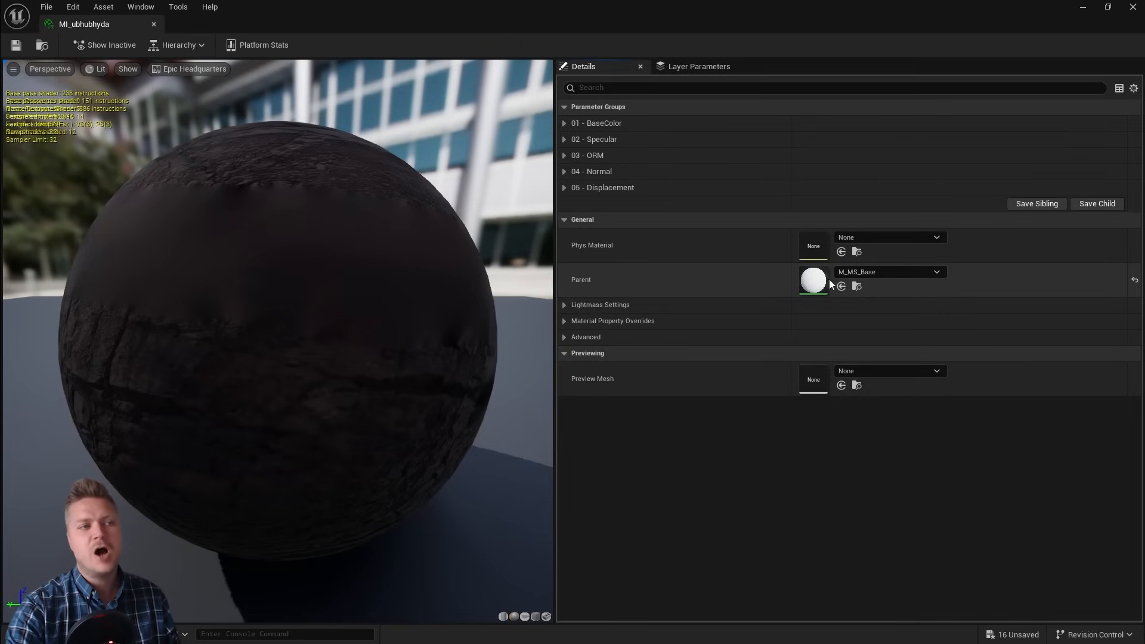
mouse_move(795, 270)
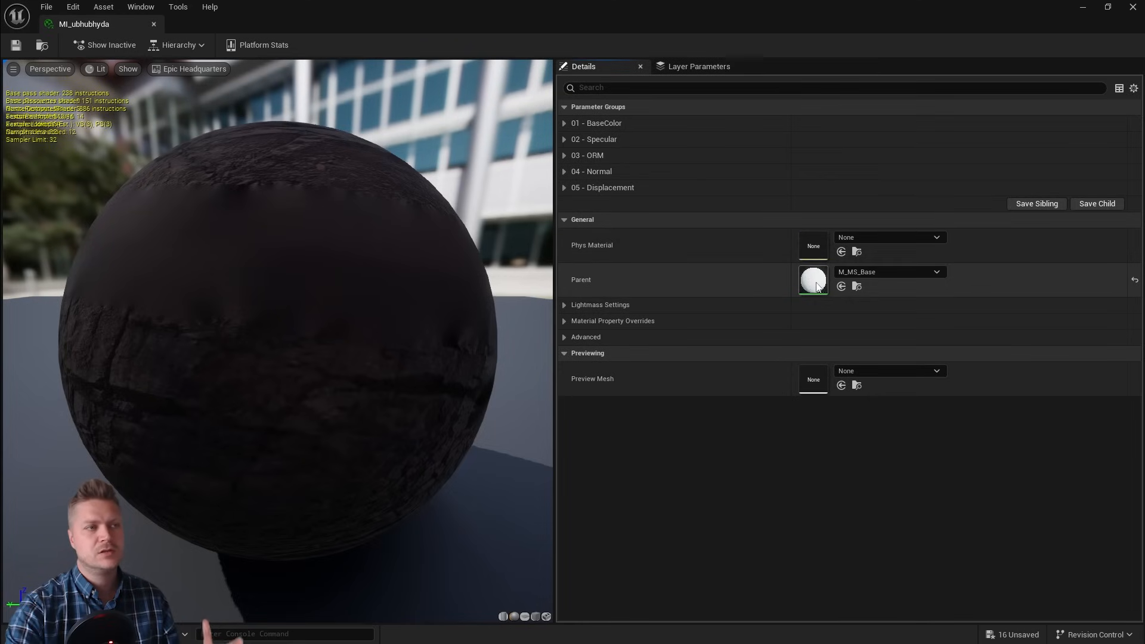
mouse_move(813, 284)
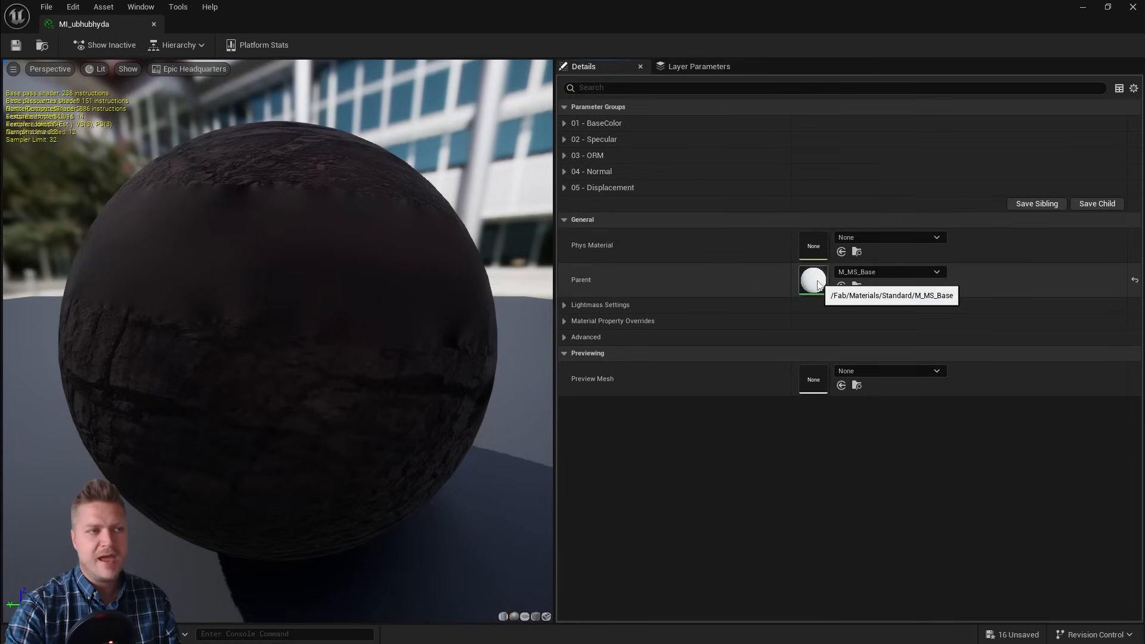
Step: Enable Two Sided on the parent material M_MS_Base
double_click(812, 281)
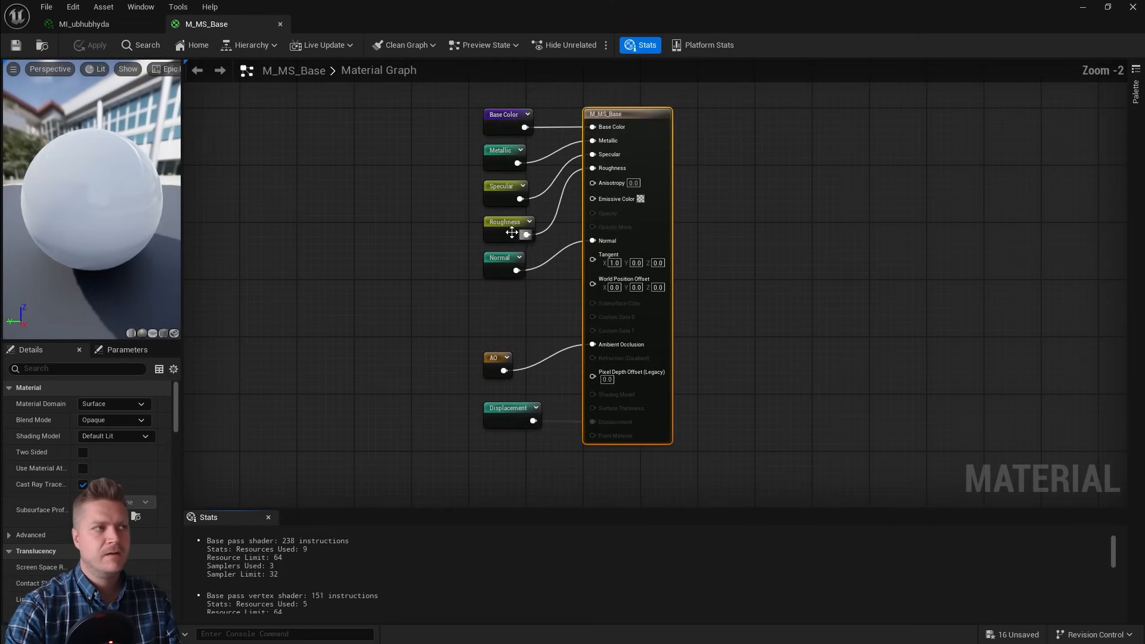
scroll("down", 3)
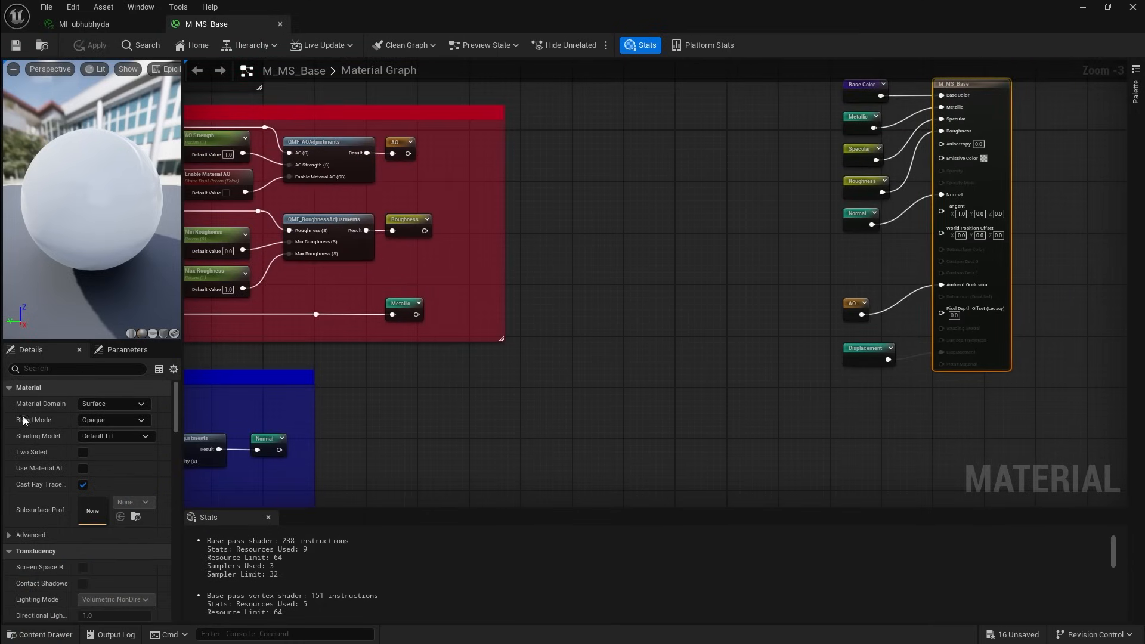
left_click(82, 452)
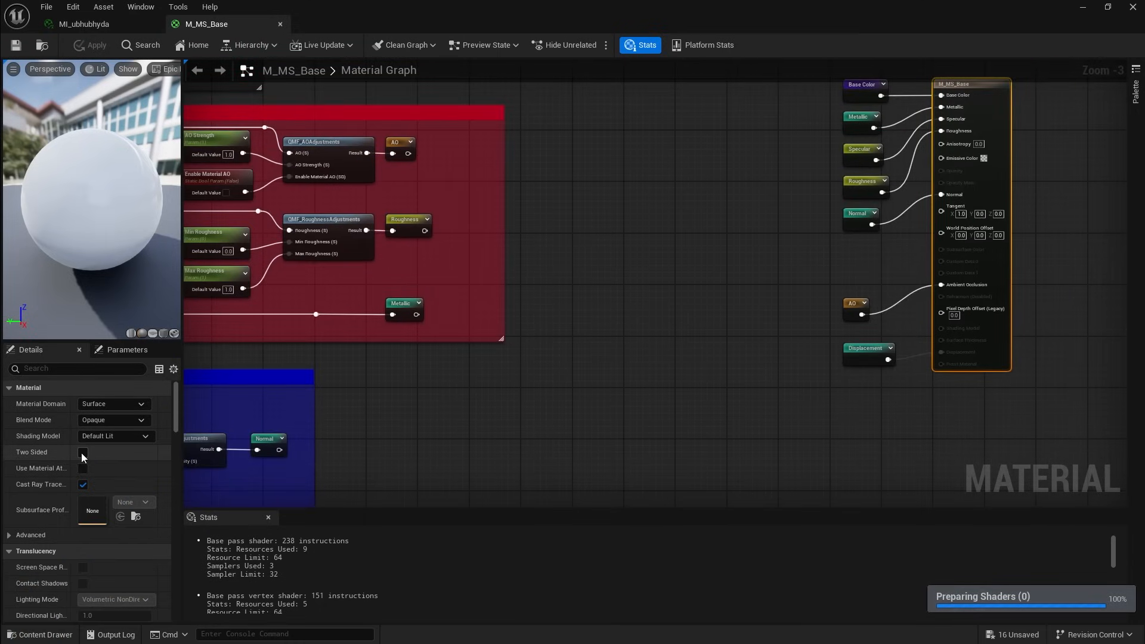
left_click(82, 452)
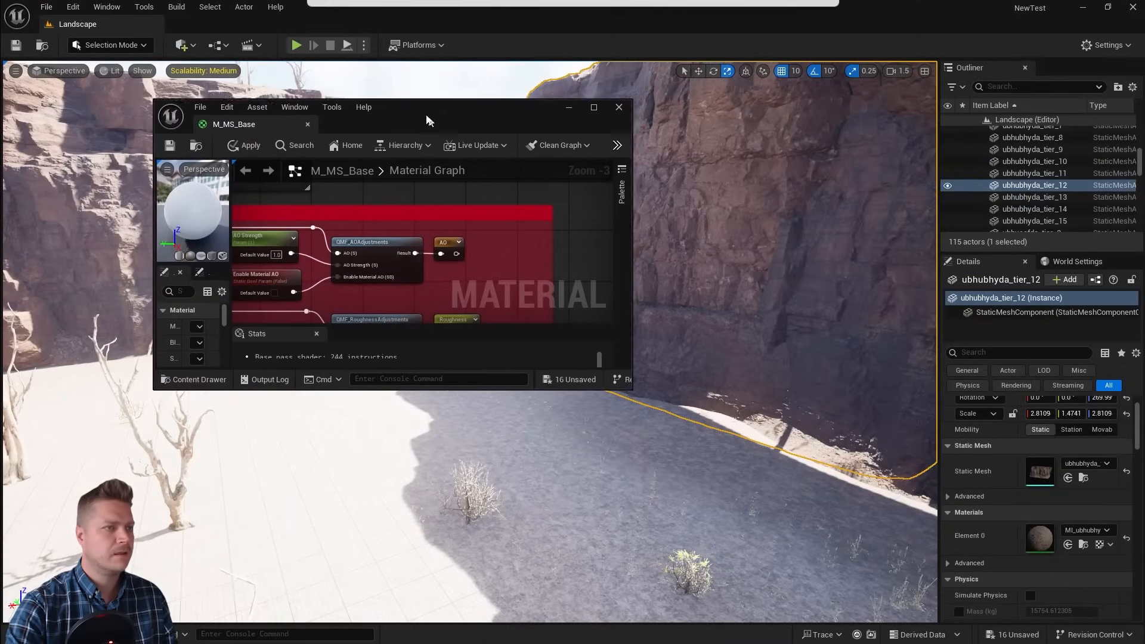
Step: Close the material editor and return to the canyon level
left_click_drag(426, 106, 1010, 235)
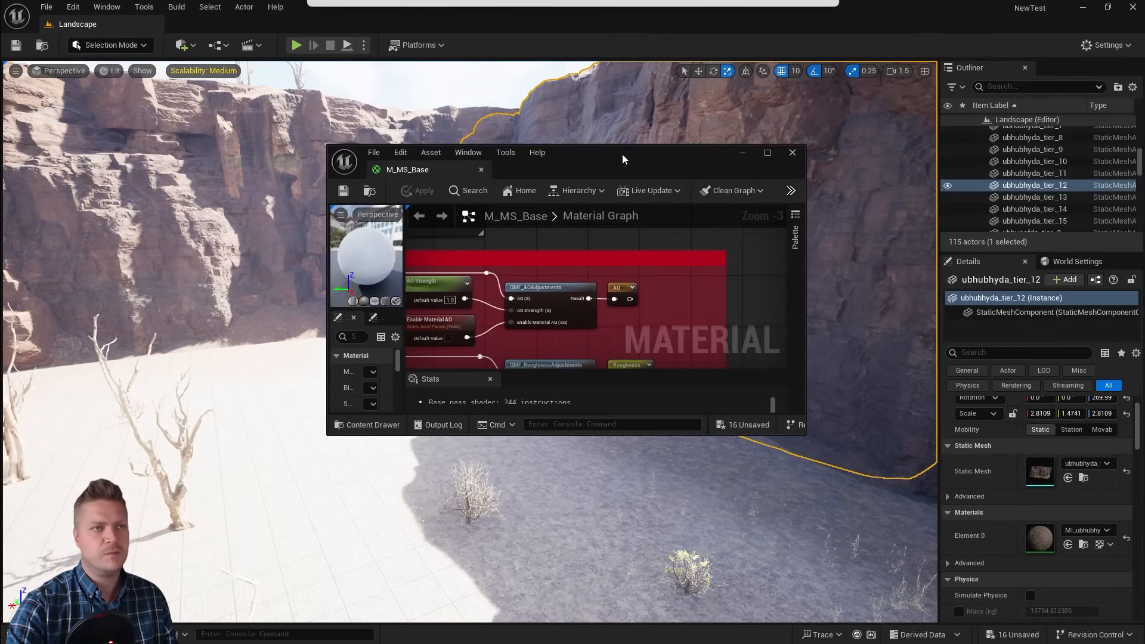
left_click(791, 153)
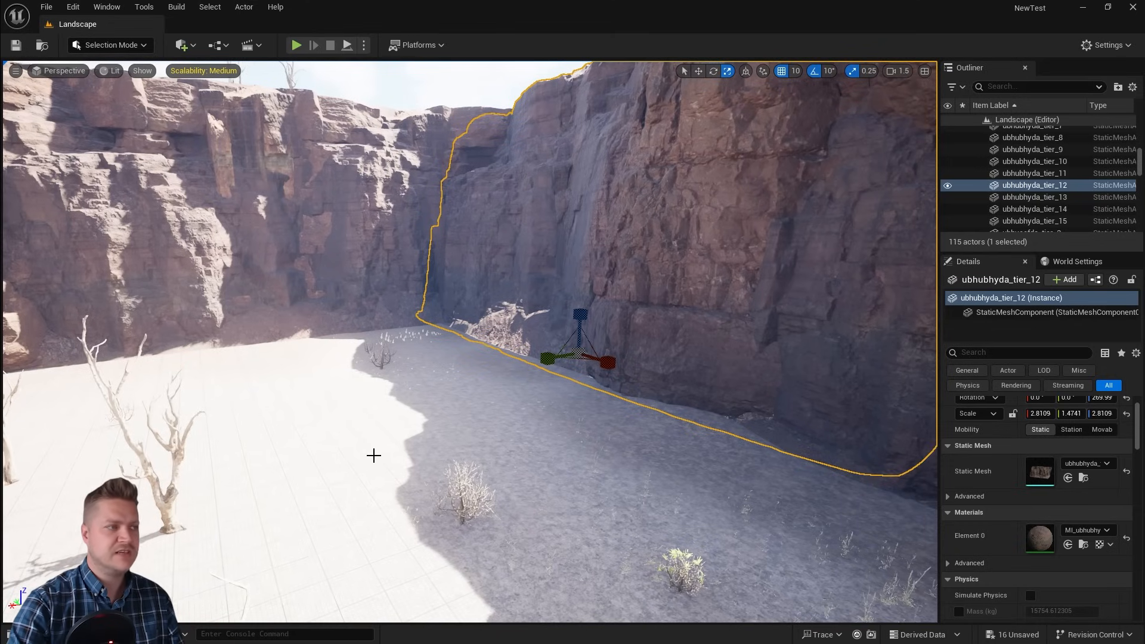
Step: Select the canyon floor landscape and open its M_Landscape material, then look across the walls
left_click(1020, 185)
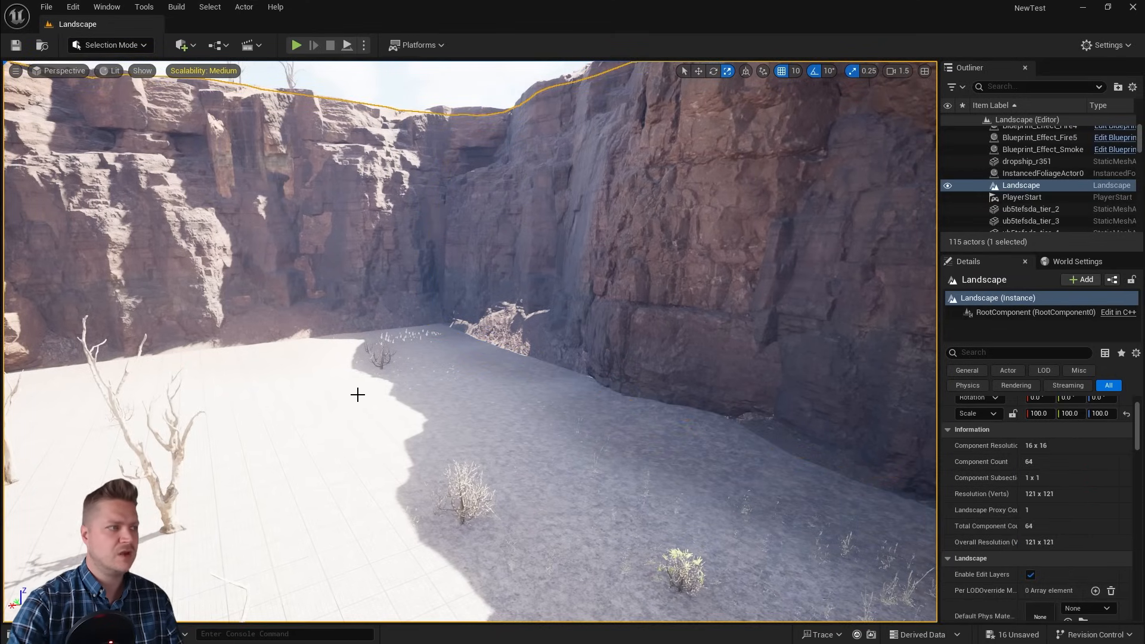
scroll("down", 3)
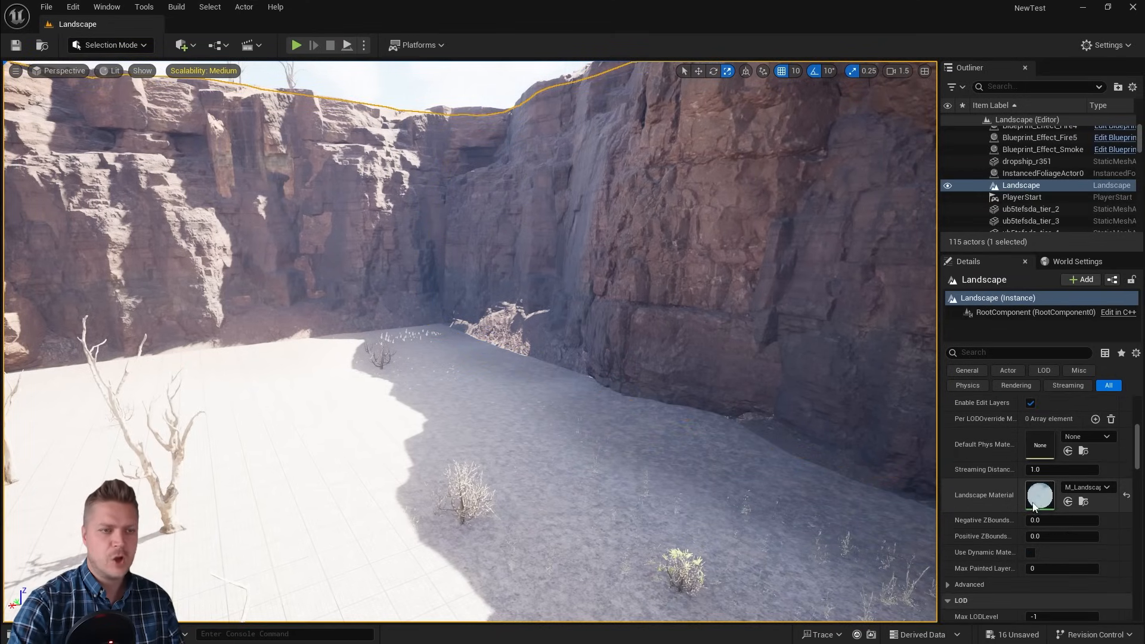
double_click(1039, 495)
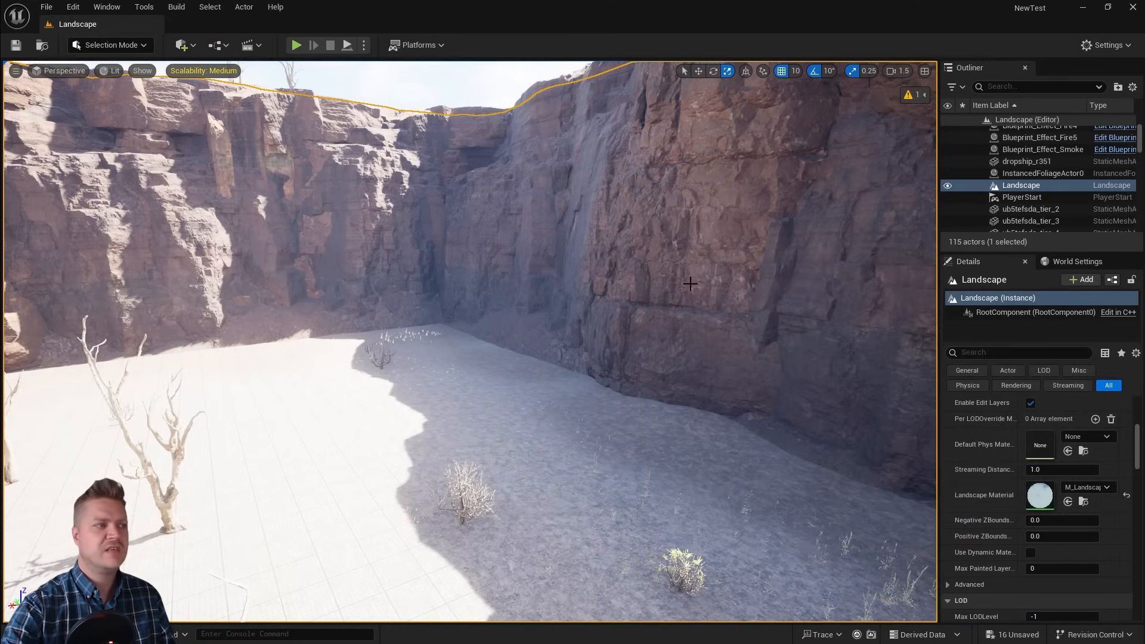
left_click_drag(690, 284, 292, 284)
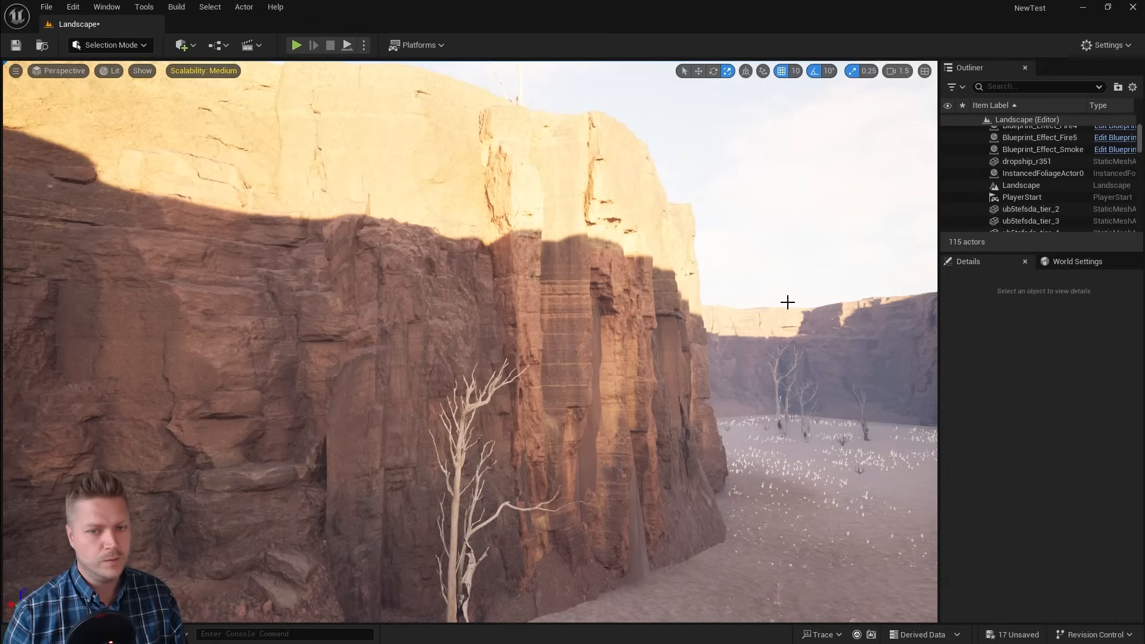
mouse_move(856, 343)
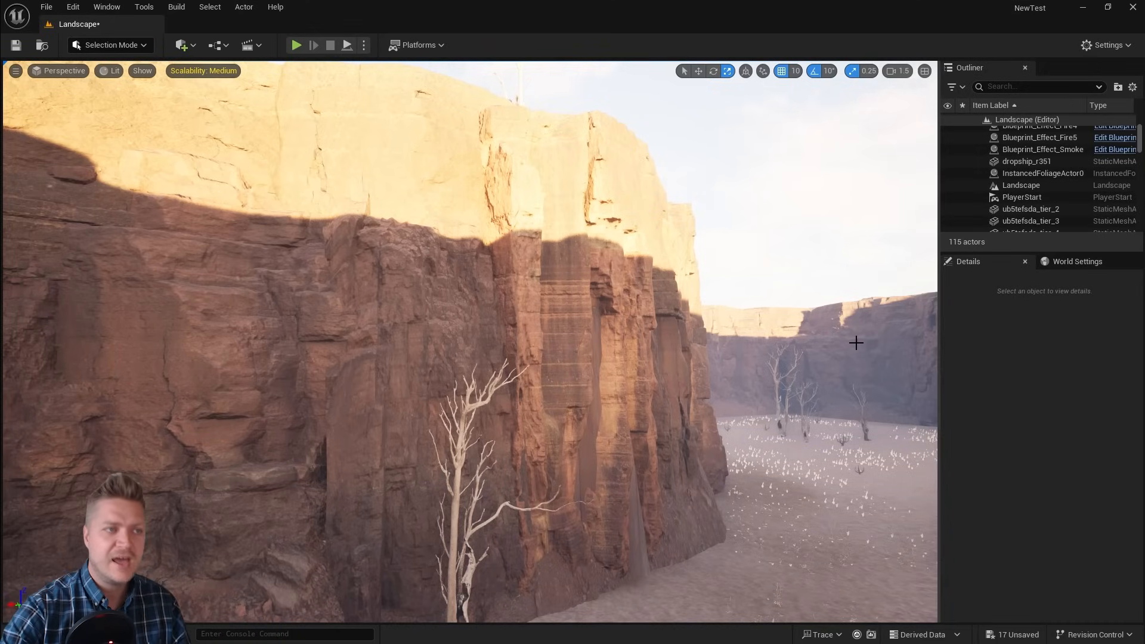
Step: Select the DirectionalLight from the Outliner's Lighting folder and reach its Light section
left_click(986, 132)
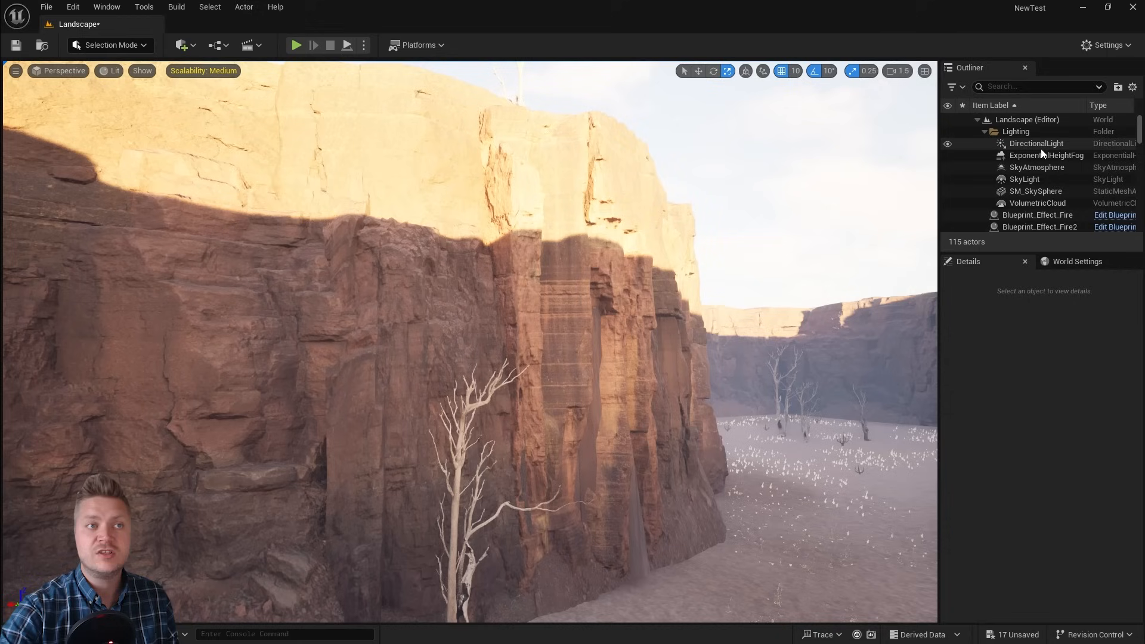
left_click(1035, 143)
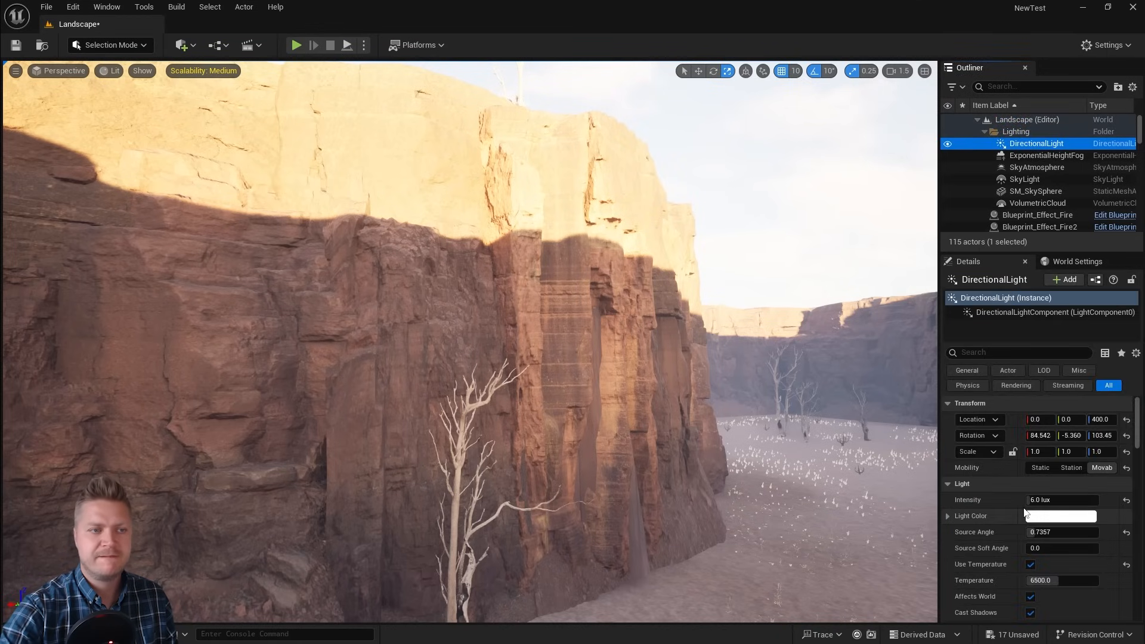
scroll("down", 3)
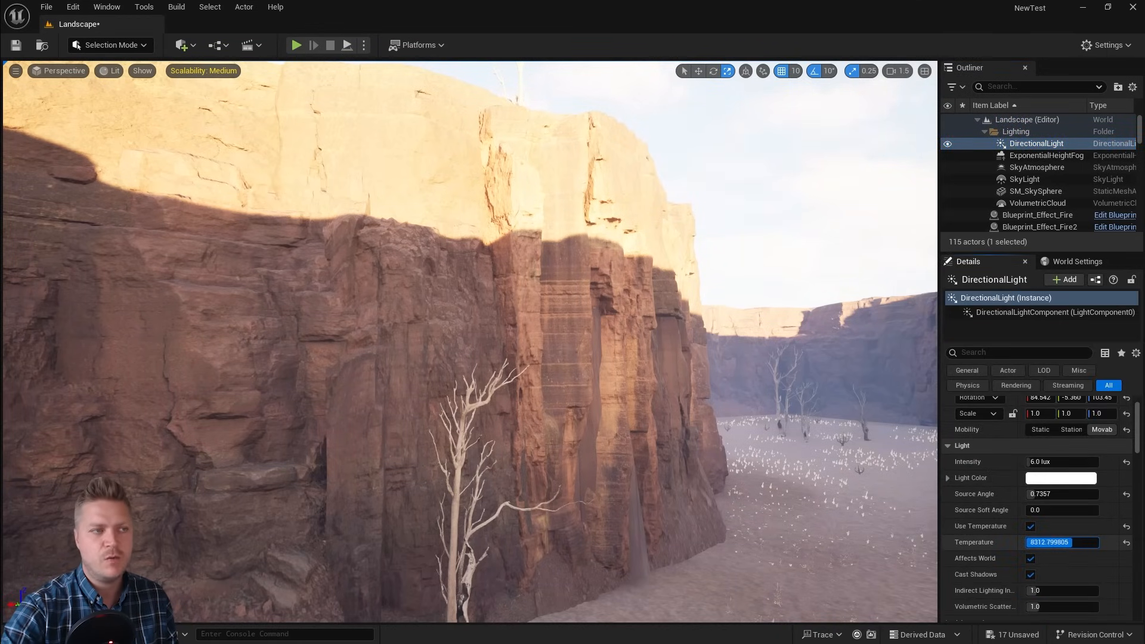
Step: Set the sunlight's colour temperature to 4500 K after trying intermediate values
type("5572.799805")
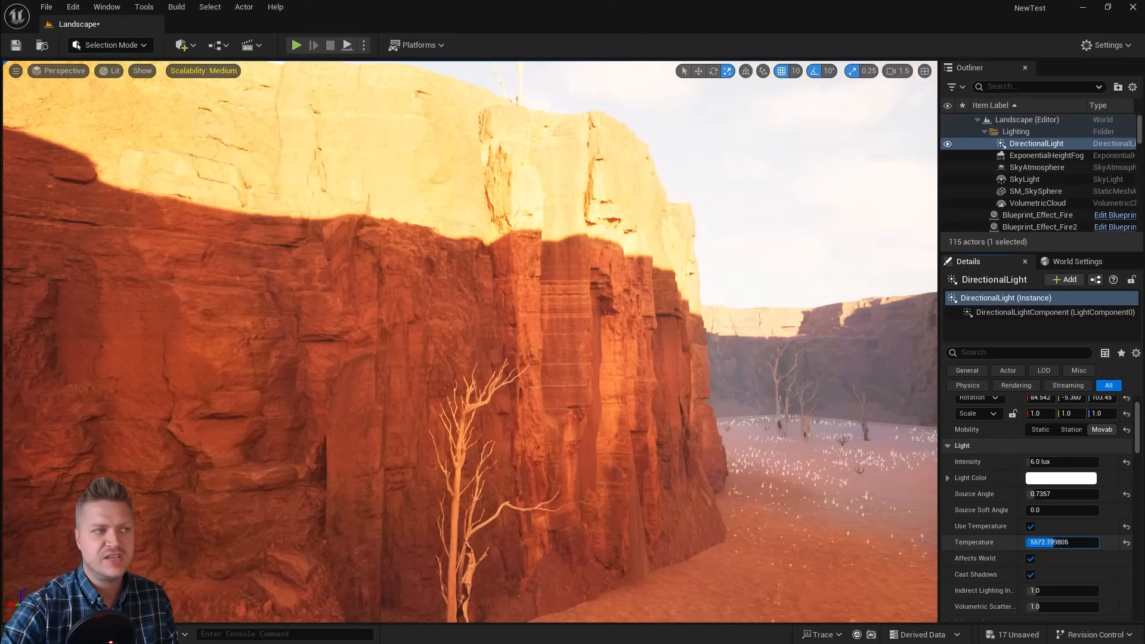
type("3842.400146")
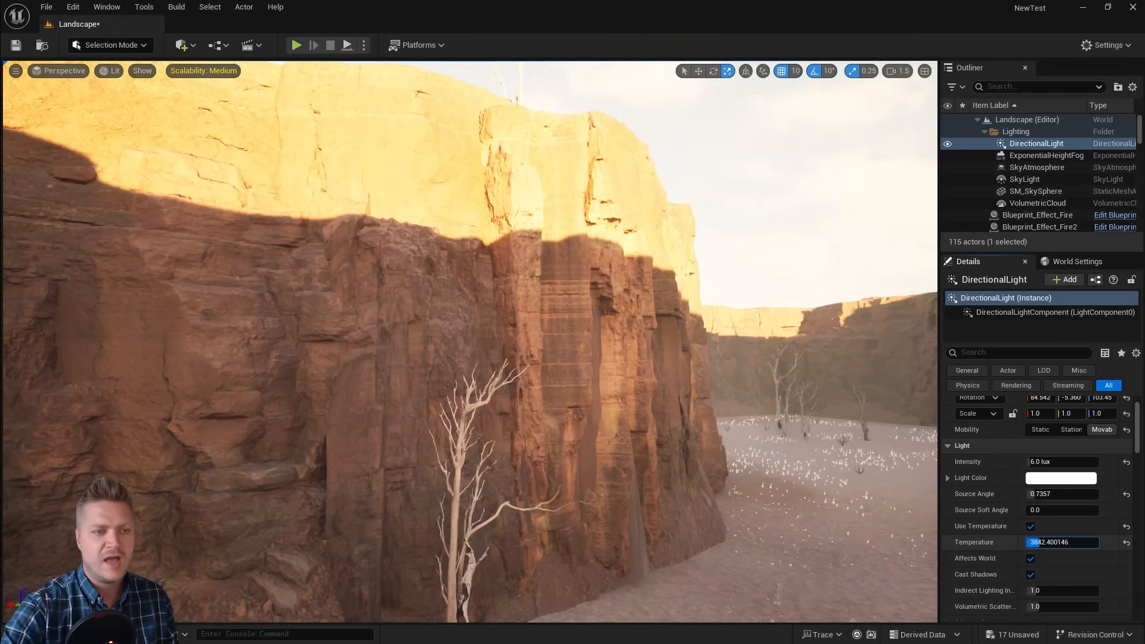
type("4007.200195")
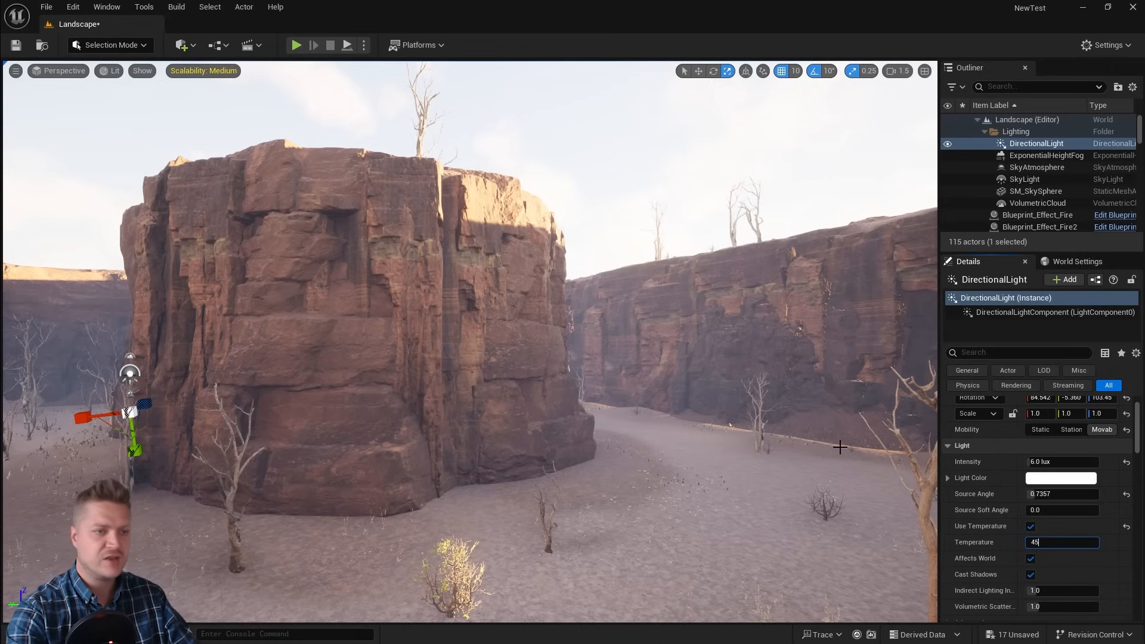
type("4500.0")
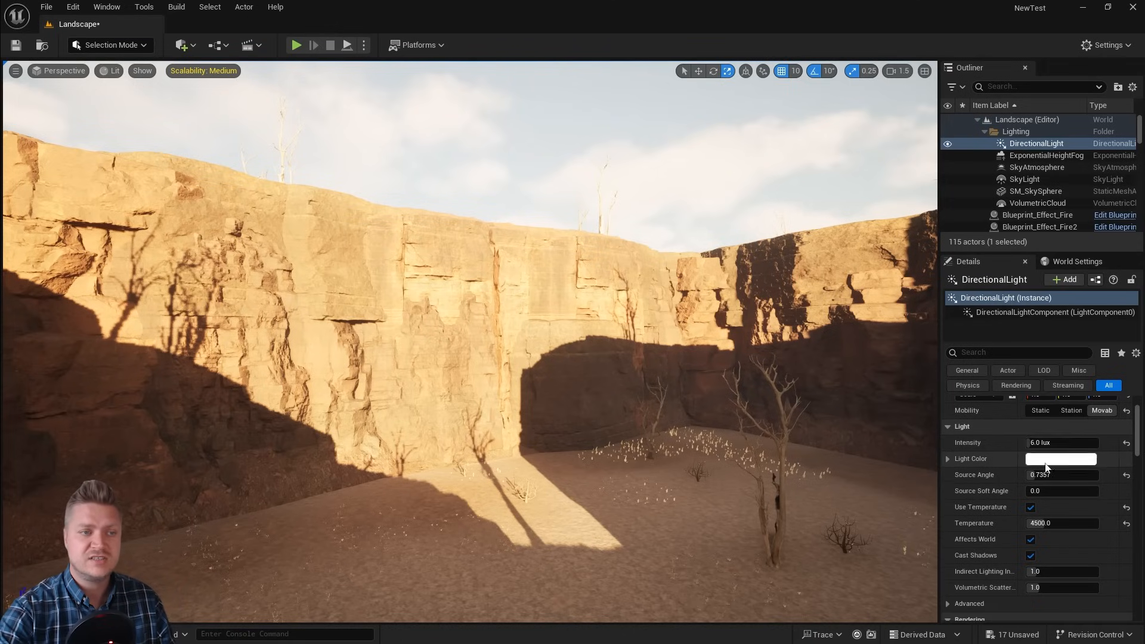
Step: Disable Cast Shadows on the DirectionalLight so the canyon is evenly lit
left_click(1060, 458)
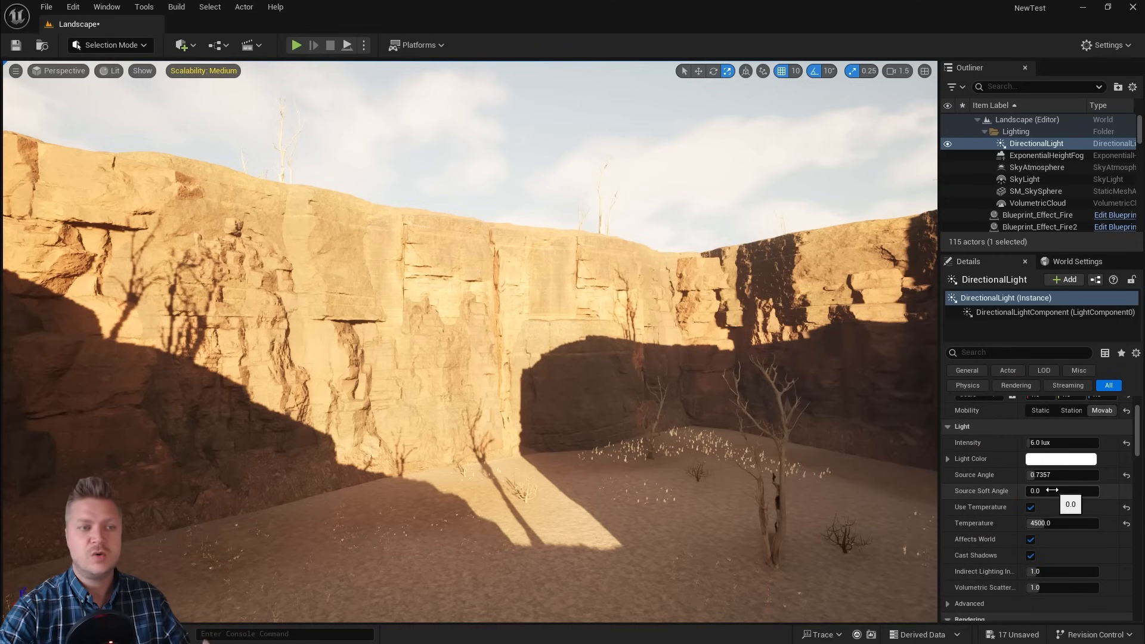
left_click(1030, 554)
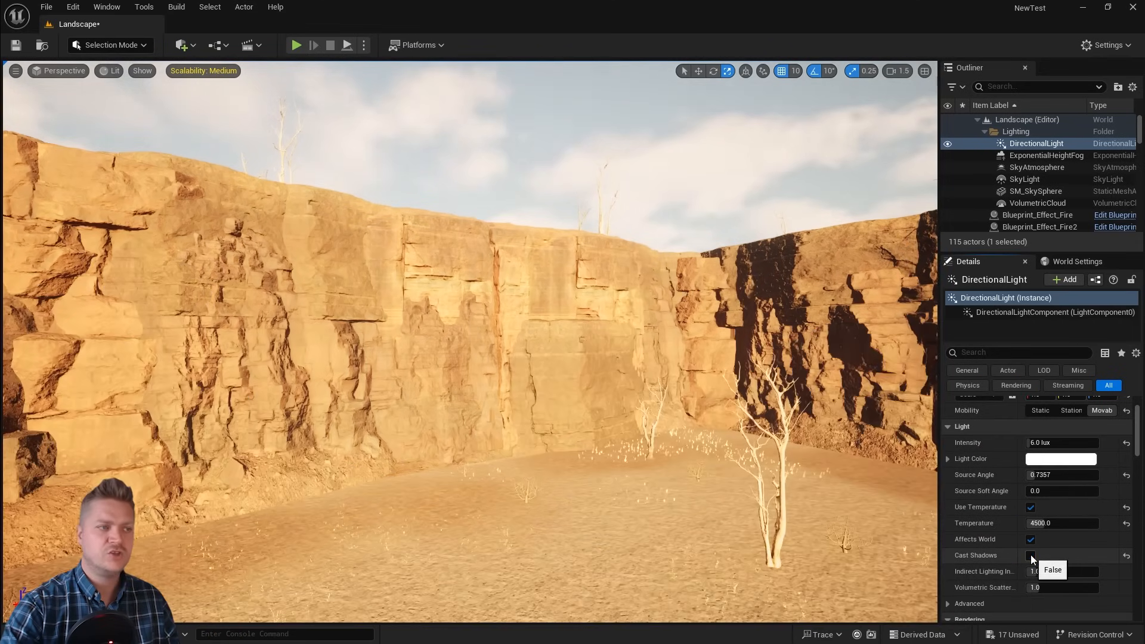
left_click(1030, 555)
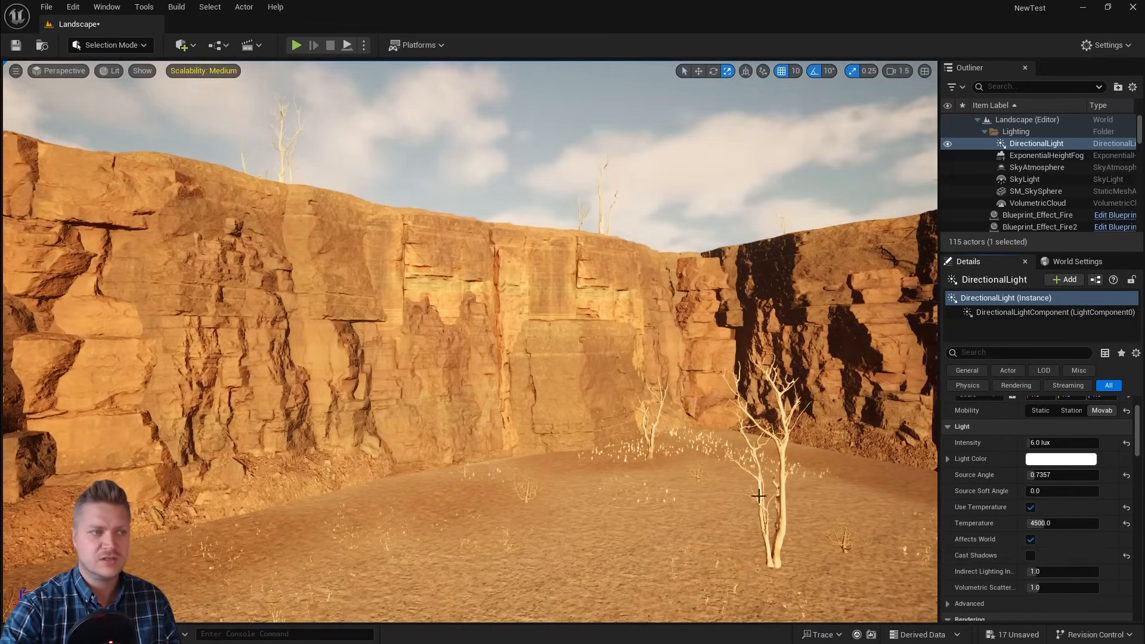
left_click_drag(759, 496, 928, 481)
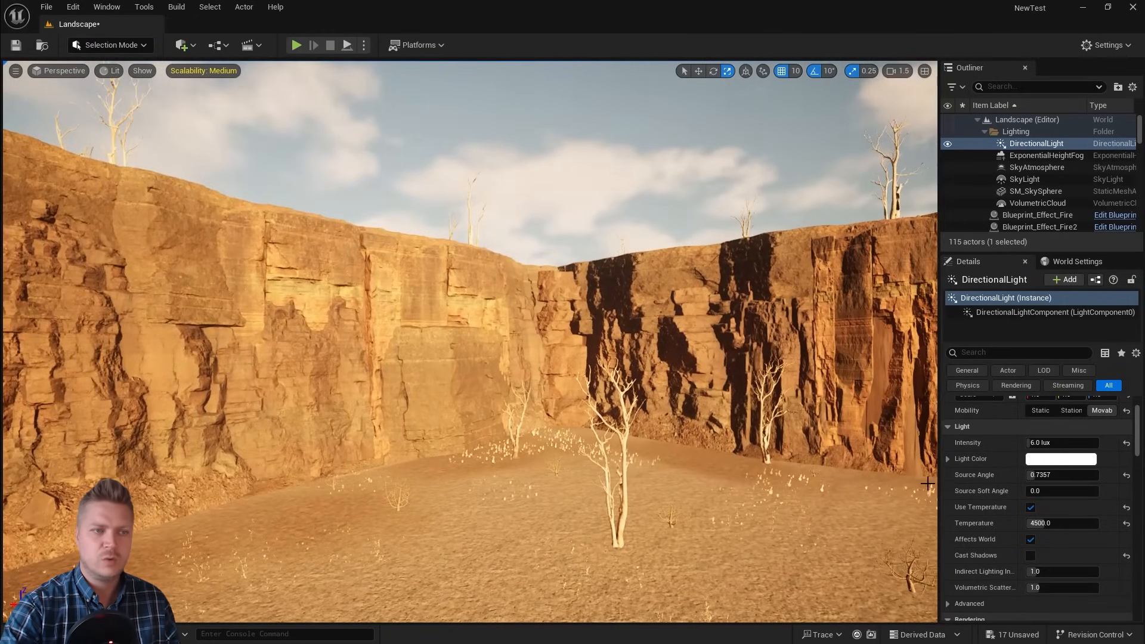